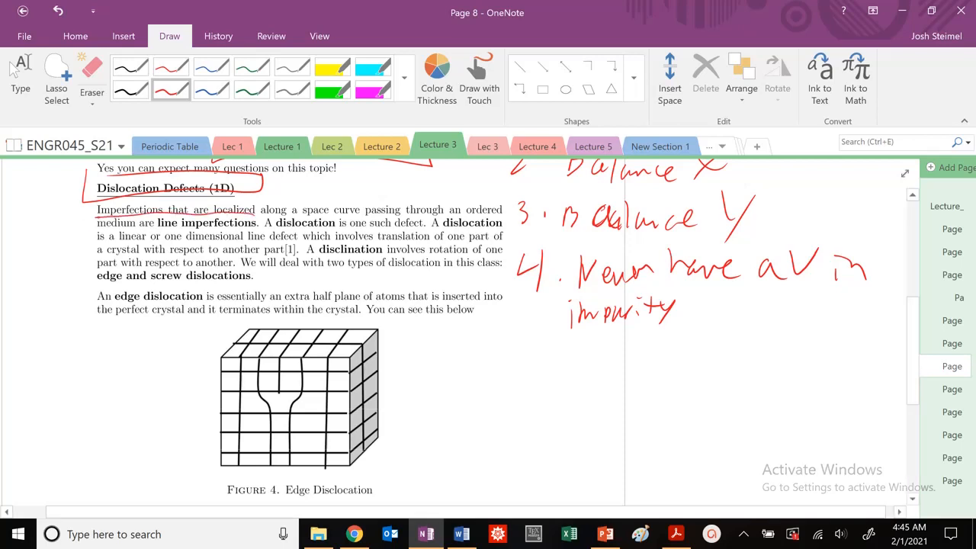
Step: Circle 'line imperfections', 'dislocation' and 'disclination' in red ink within the paragraph
left_click_drag(99, 221, 259, 225)
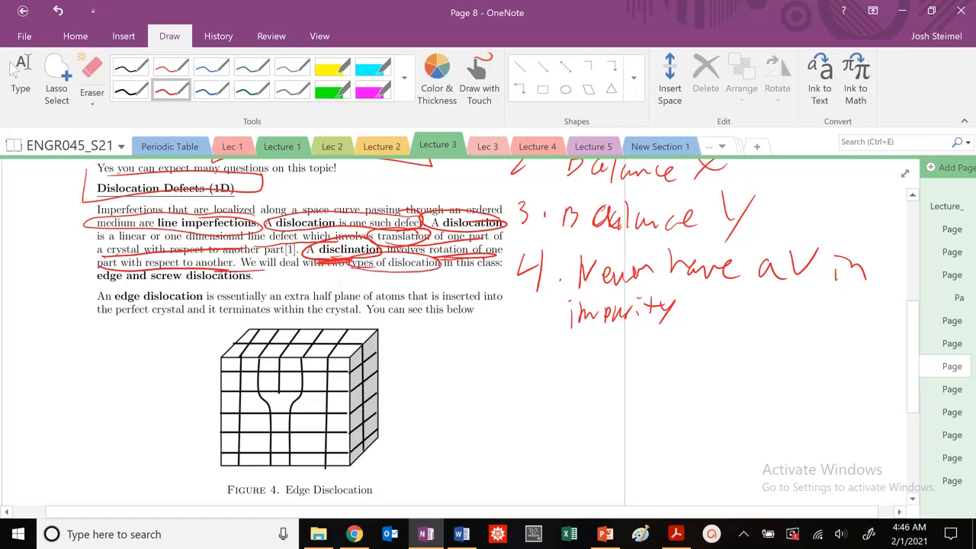
Step: Circle 'edge and screw dislocations', underline the extra half-plane phrase and trace red lines down Figure 4's lattice
left_click_drag(77, 276, 275, 276)
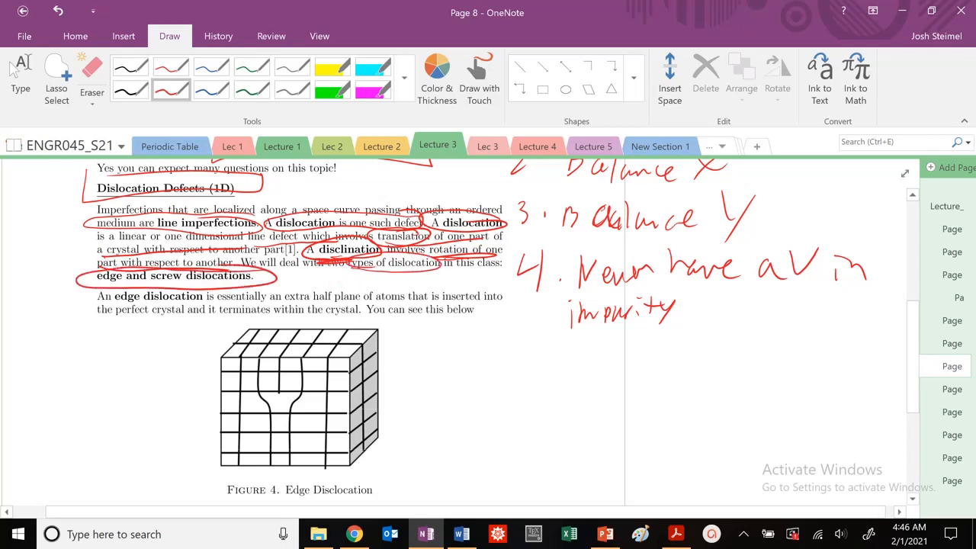
left_click_drag(213, 491, 408, 487)
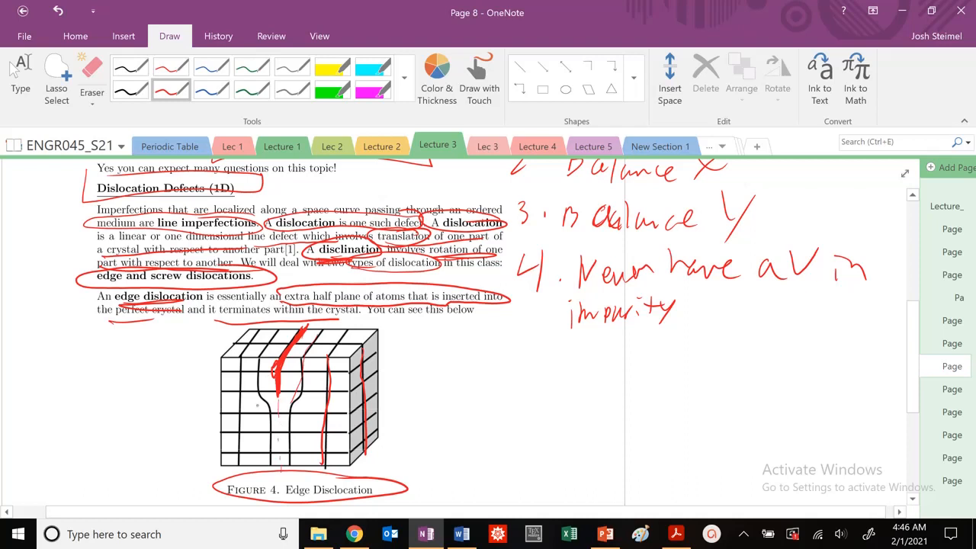
left_click_drag(259, 332, 271, 469)
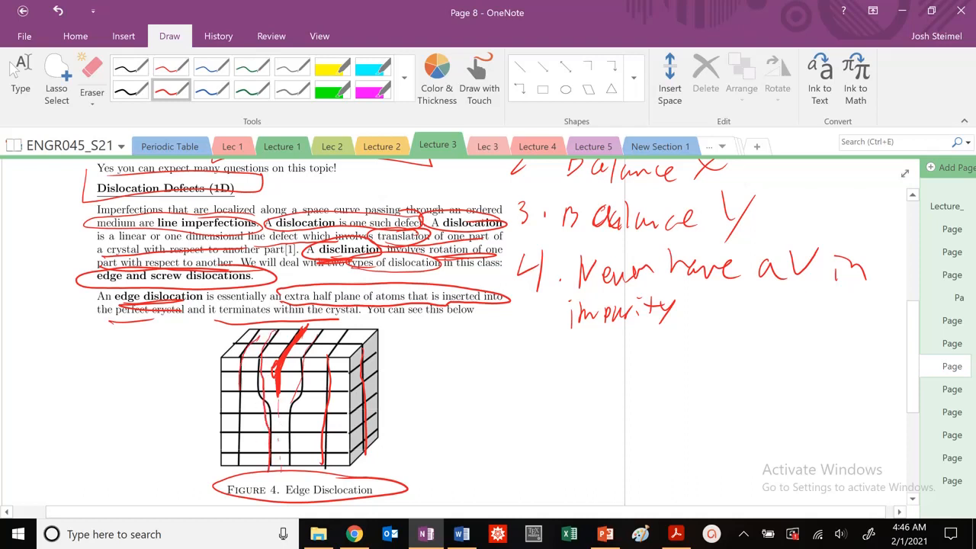
Step: Trace the extra half plane in blue and add red ⊥ dislocation symbols at its end and left of Figure 4
left_click(91, 80)
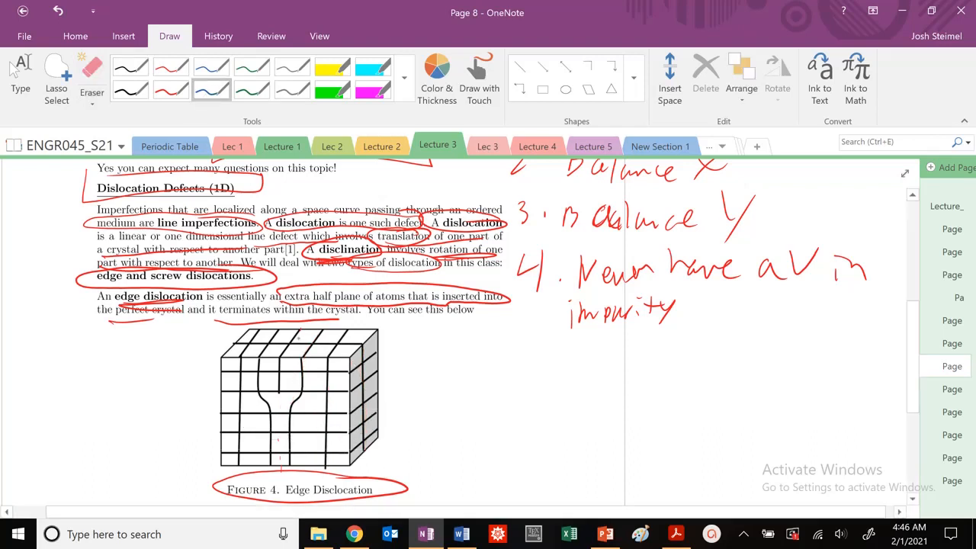
left_click_drag(299, 331, 281, 350)
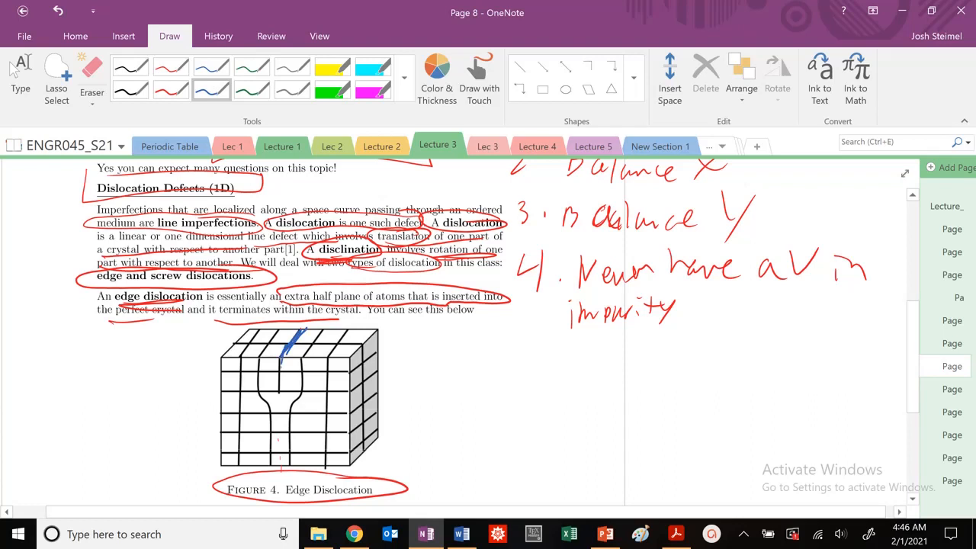
left_click_drag(282, 347, 282, 388)
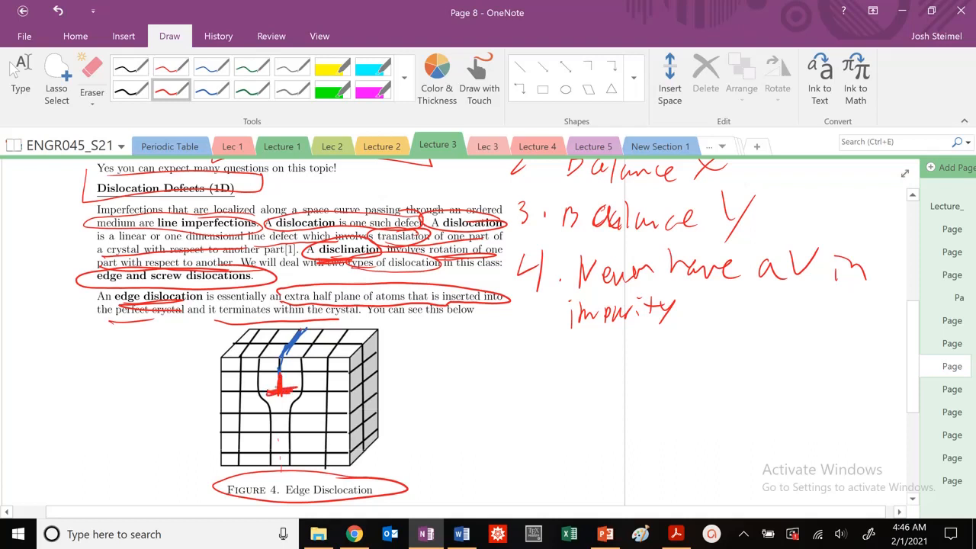
left_click_drag(147, 351, 149, 377)
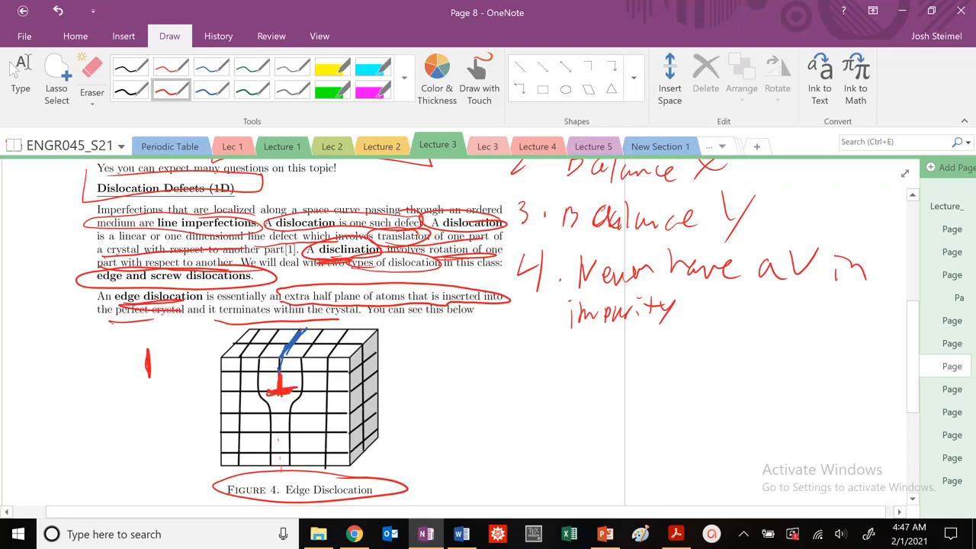
left_click_drag(138, 376, 160, 376)
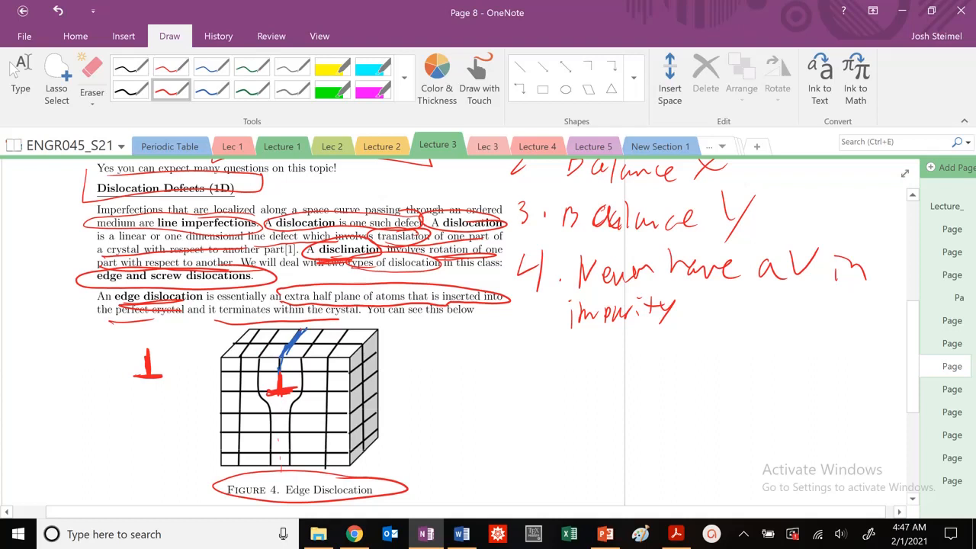
Step: Loop the dislocation core, label 'Compression' and 'tension', then erase the Figure 4 annotations
left_click_drag(259, 354, 263, 396)
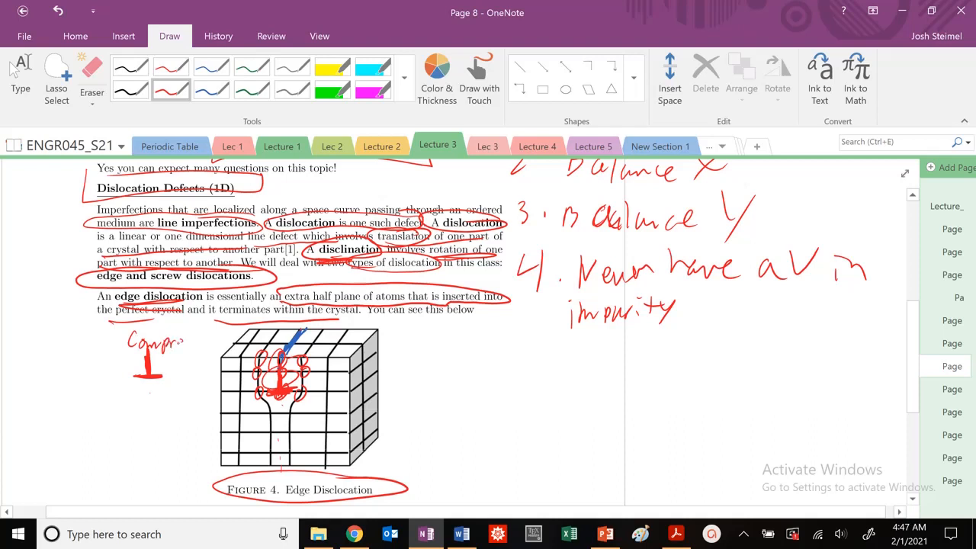
left_click_drag(174, 343, 221, 347)
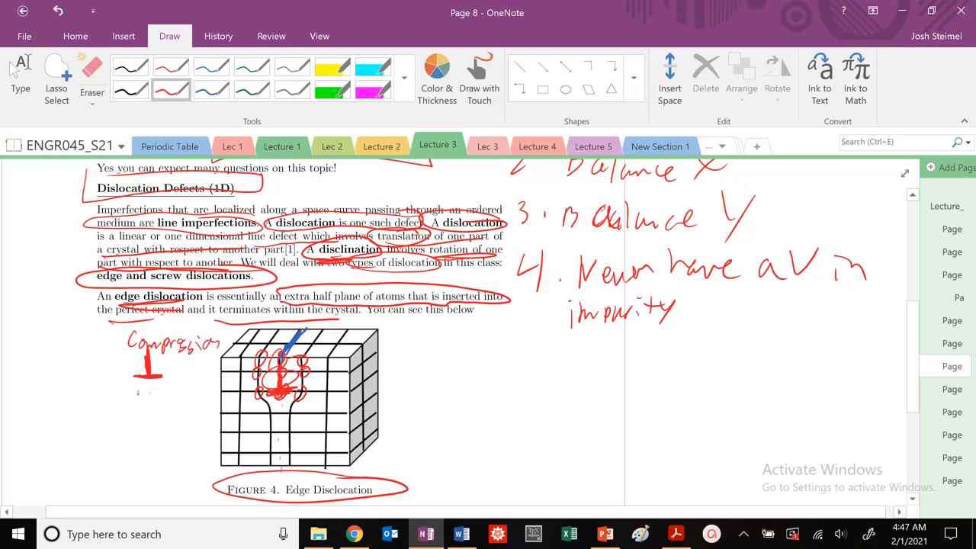
type("tension")
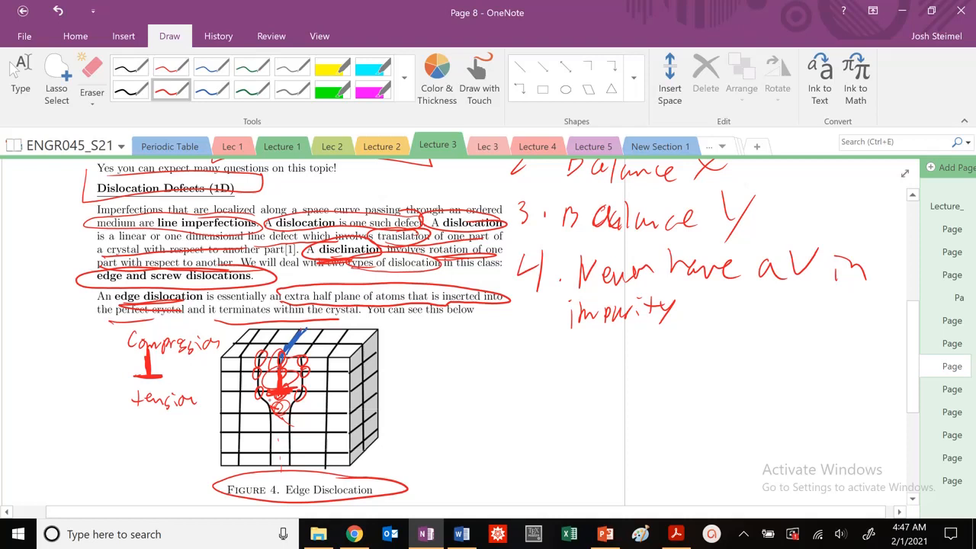
left_click(92, 80)
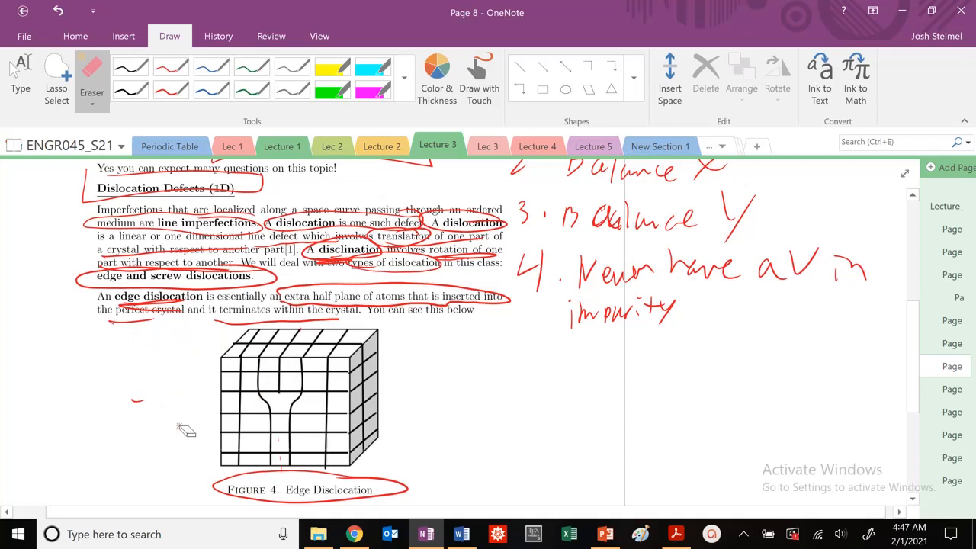
Step: Move to page 9 and draw opposing red up and down arrows on the Figure 6 screw dislocation lattice
scroll("down", 3)
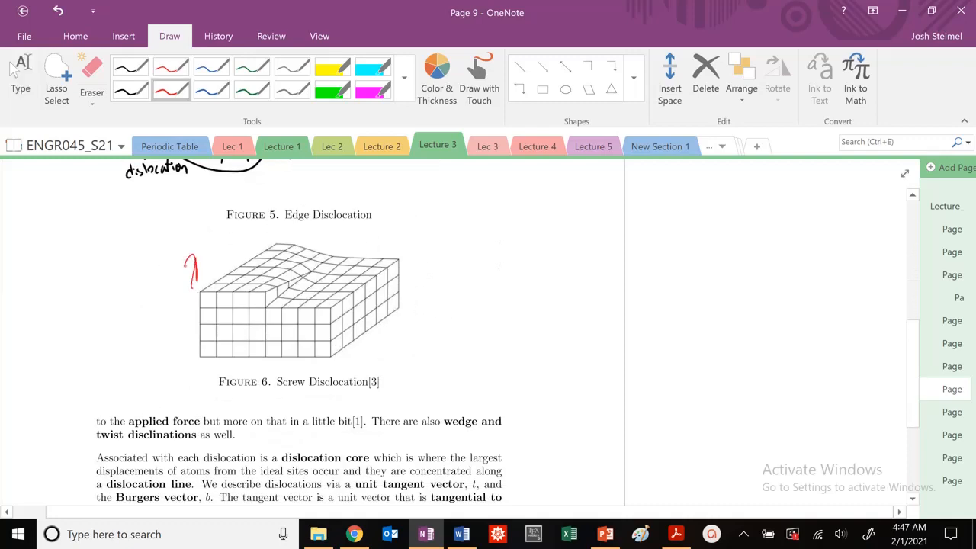
left_click_drag(346, 331, 351, 369)
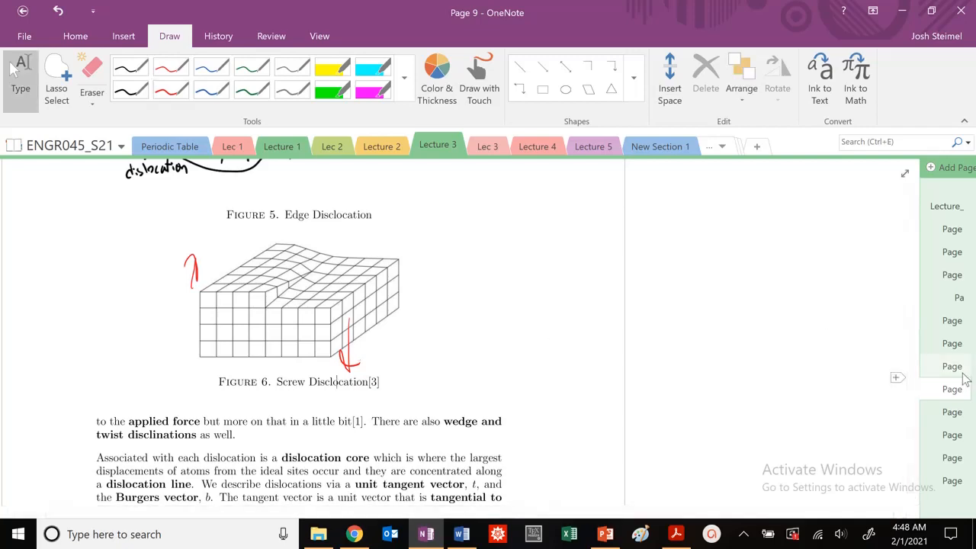
Step: Mark 'dislocation core', 'dislocation line' and 'unit tangent vector' in red with margin ⊥ symbols, continuing to page 10
left_click(951, 366)
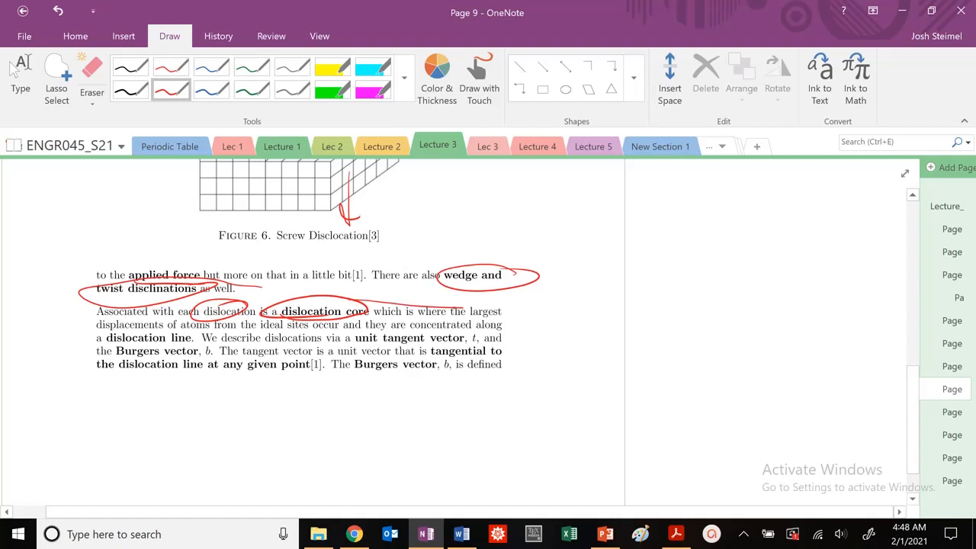
left_click_drag(586, 274, 594, 304)
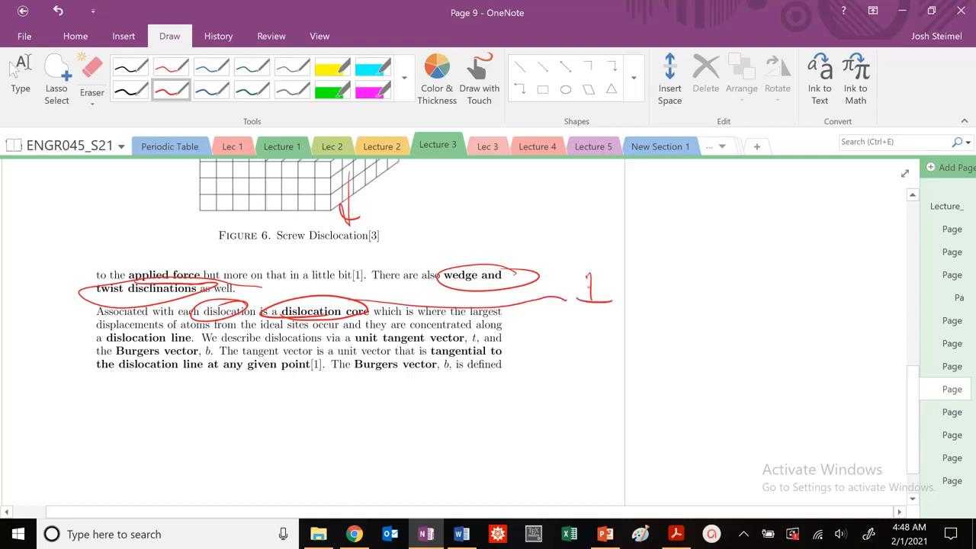
left_click_drag(568, 300, 610, 299)
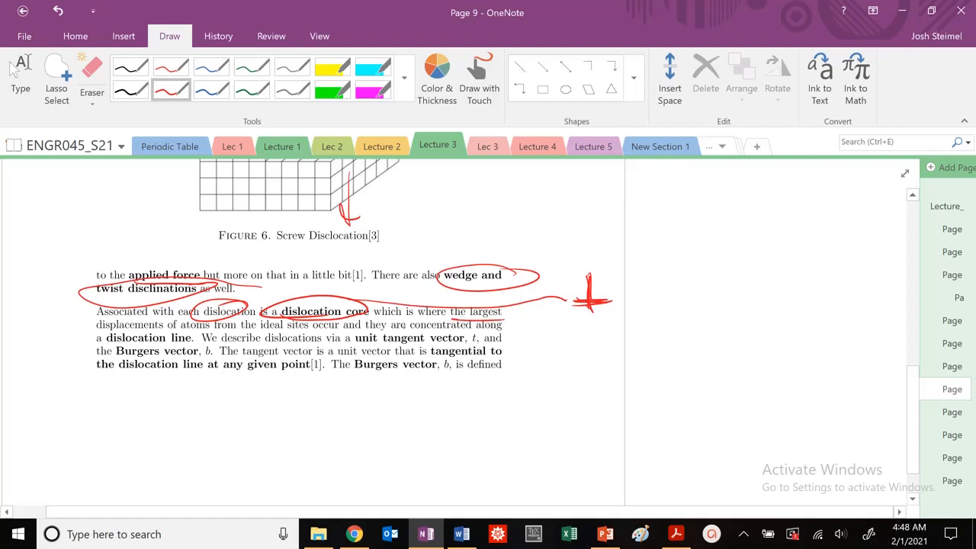
left_click_drag(99, 338, 191, 337)
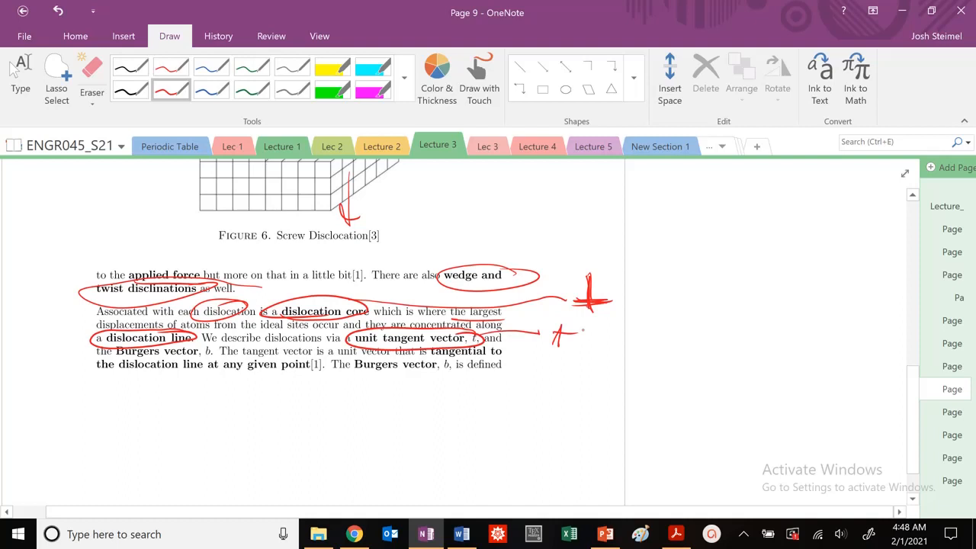
left_click_drag(99, 343, 53, 393)
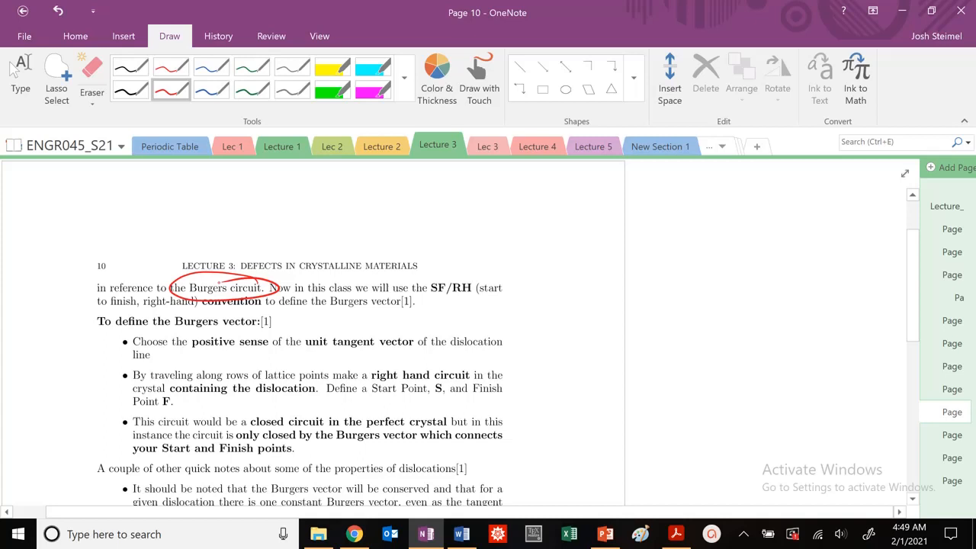
Step: Handwrite the red label 'Edge, Screw' in the upper-right margin above the Burgers circuit text
left_click_drag(541, 187, 552, 221)
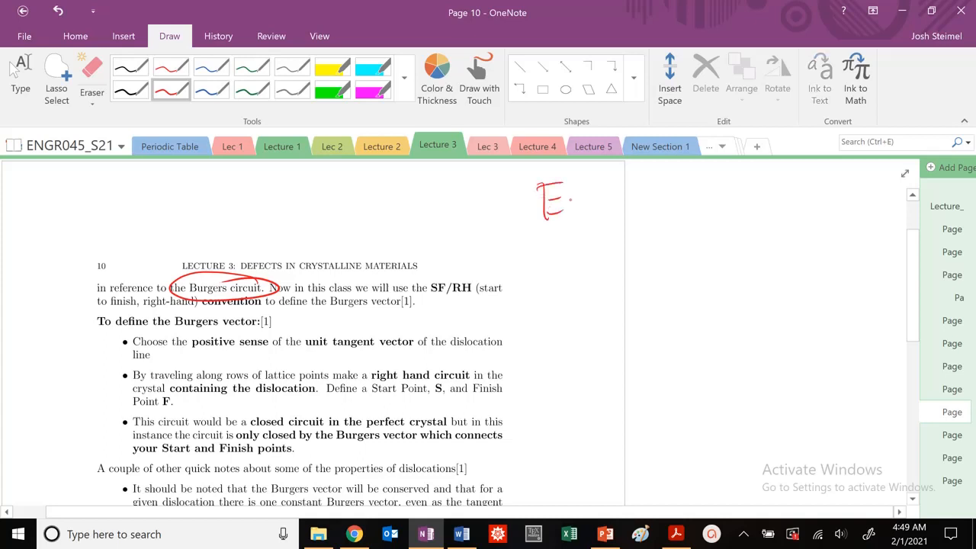
left_click_drag(548, 206, 678, 221)
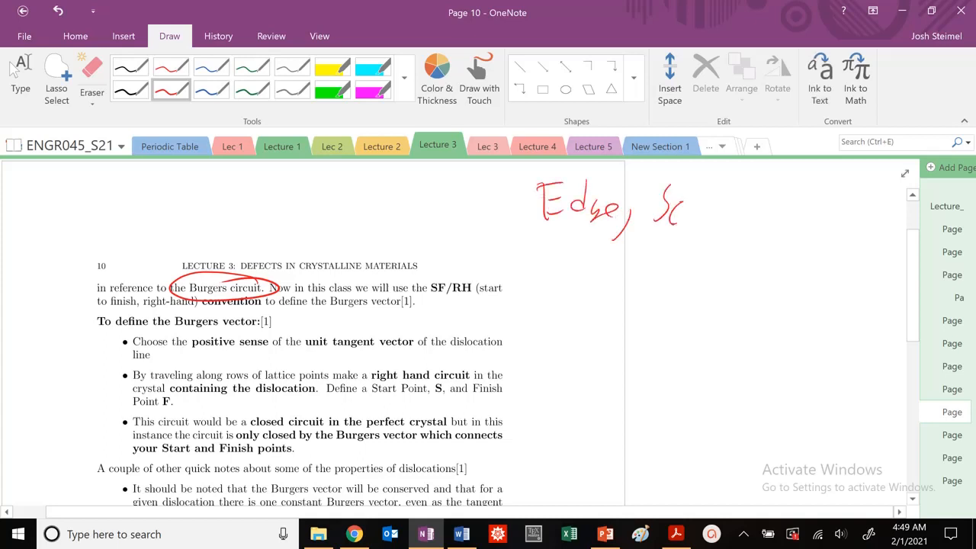
left_click_drag(675, 210, 750, 217)
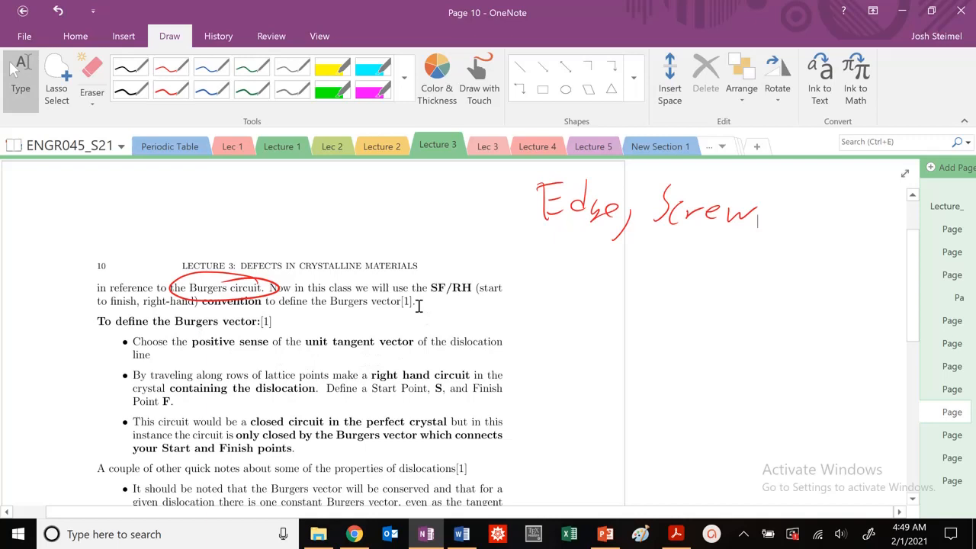
mouse_move(404, 247)
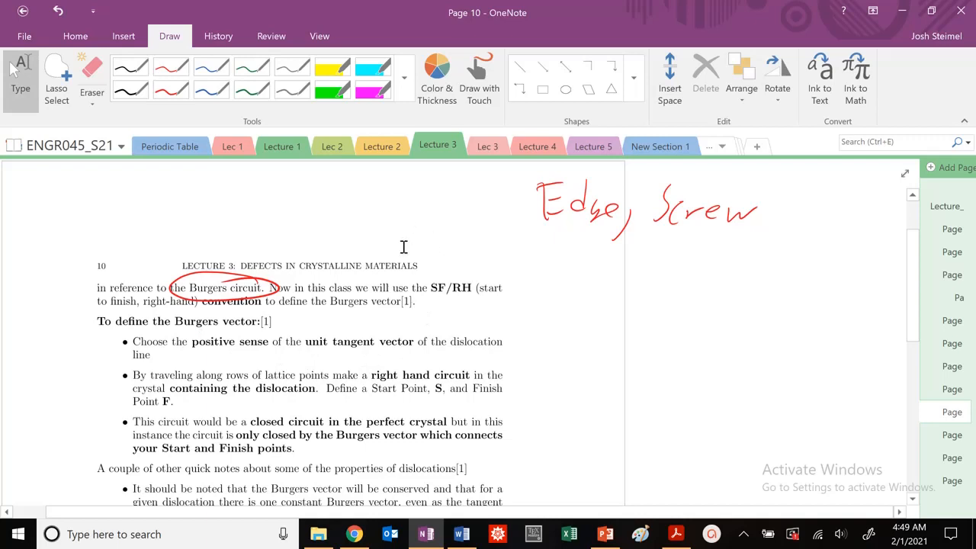